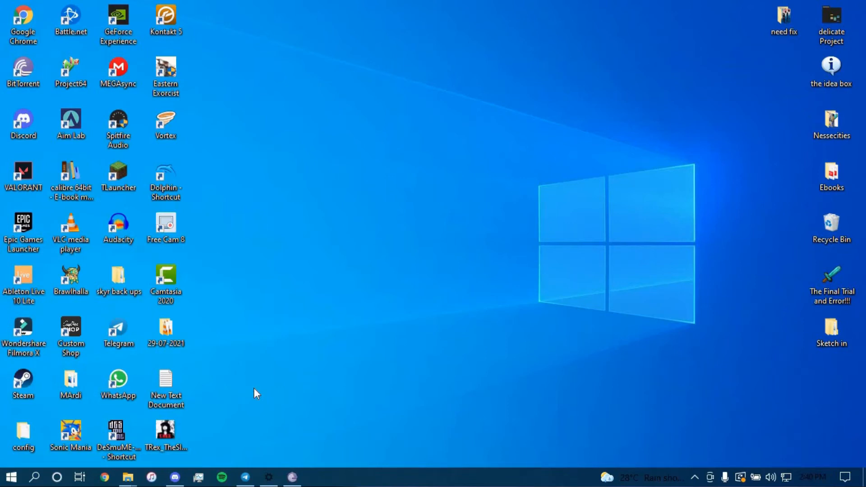
mouse_move(293, 354)
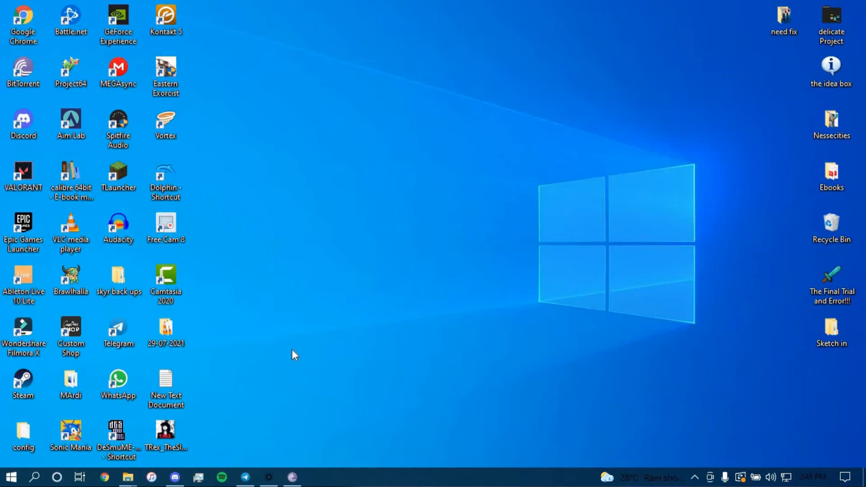
mouse_move(475, 239)
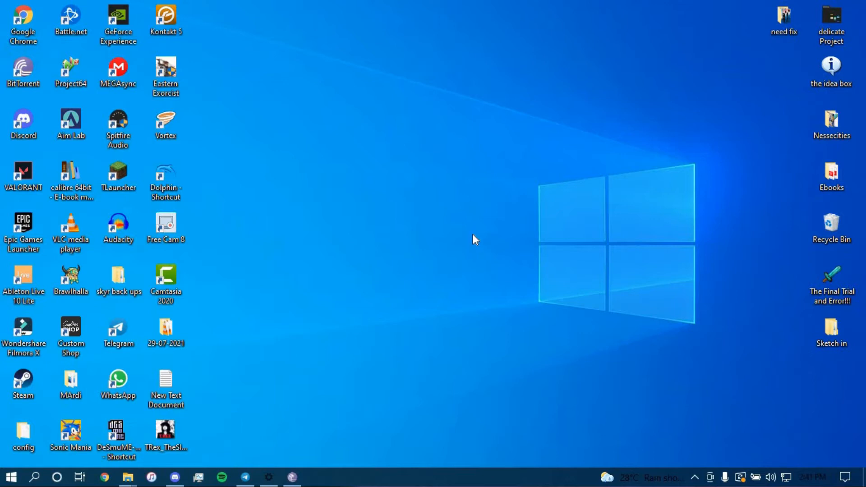
mouse_move(112, 479)
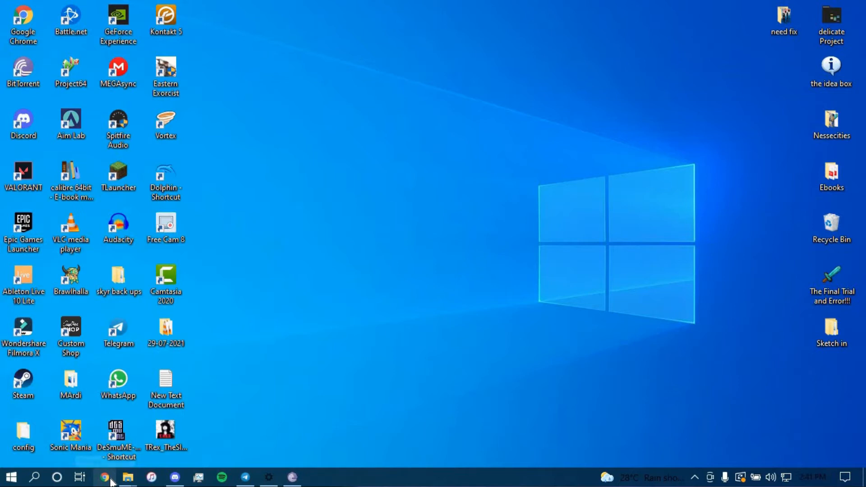
Launch Chrome with the WORK profile and go to play.google.com/store/movies
click(103, 477)
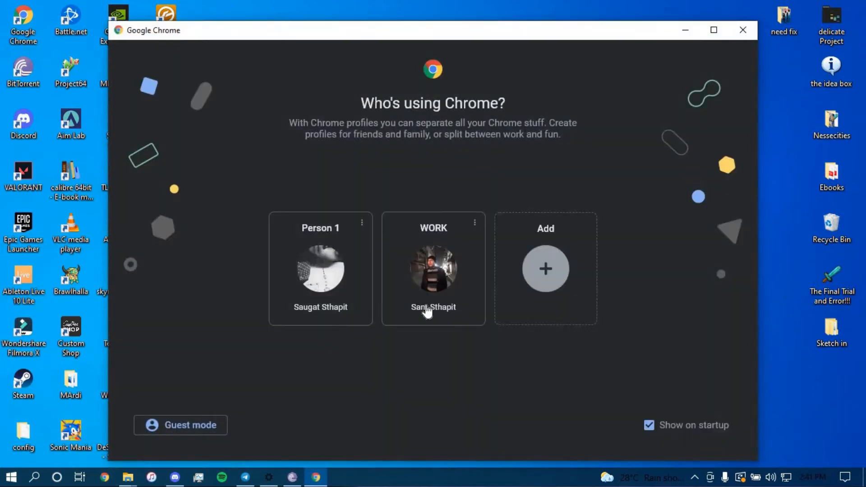
click(432, 268)
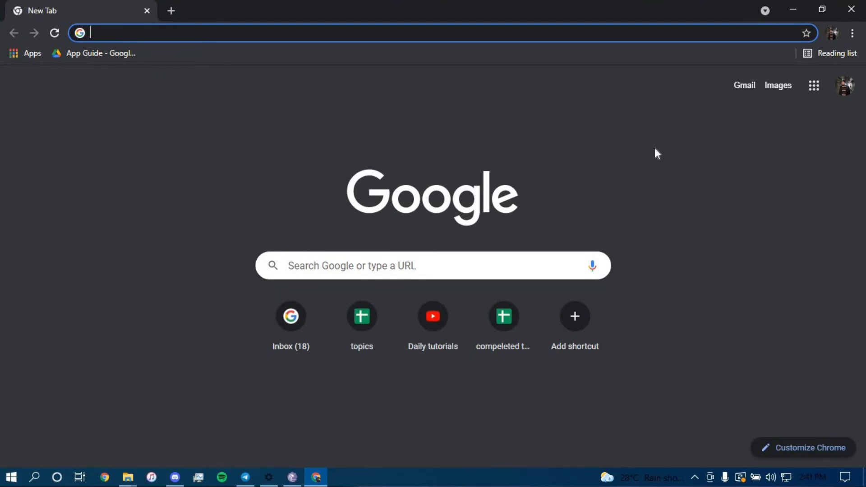
text(play.google.com/store/movies)
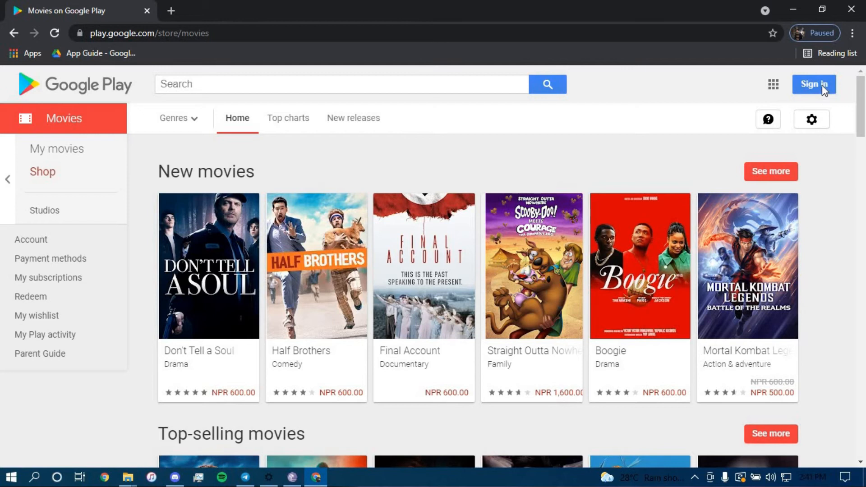
click(813, 83)
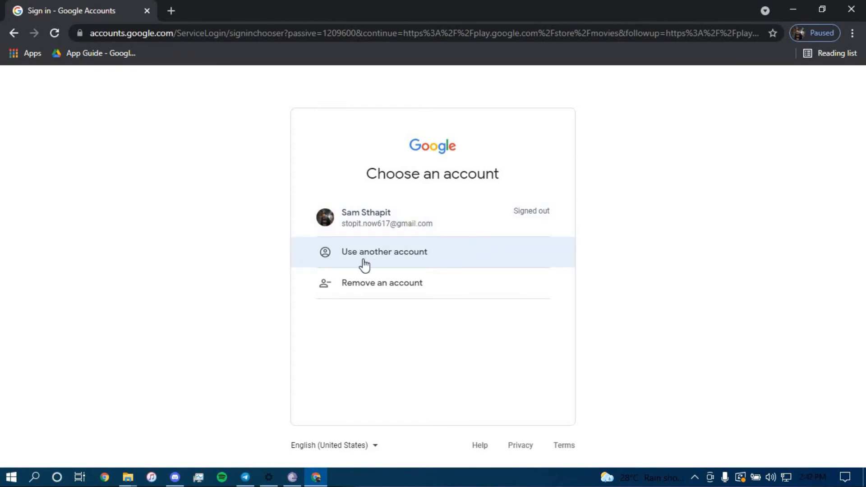
mouse_move(559, 290)
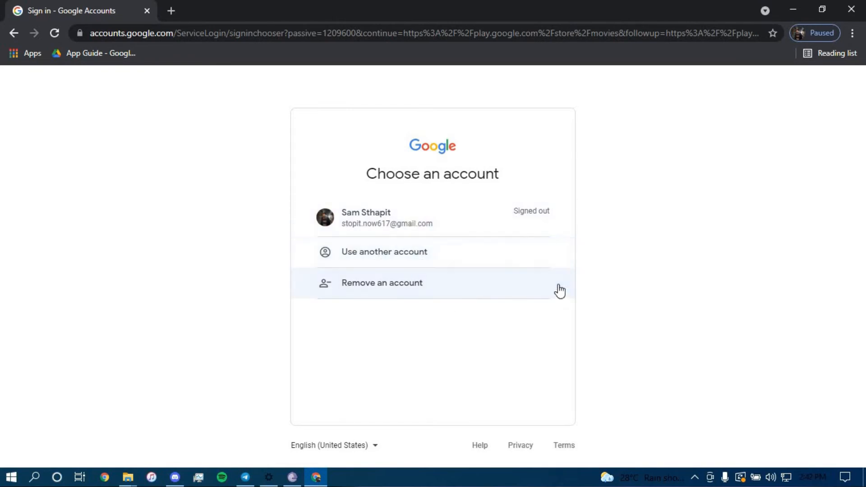
mouse_move(378, 222)
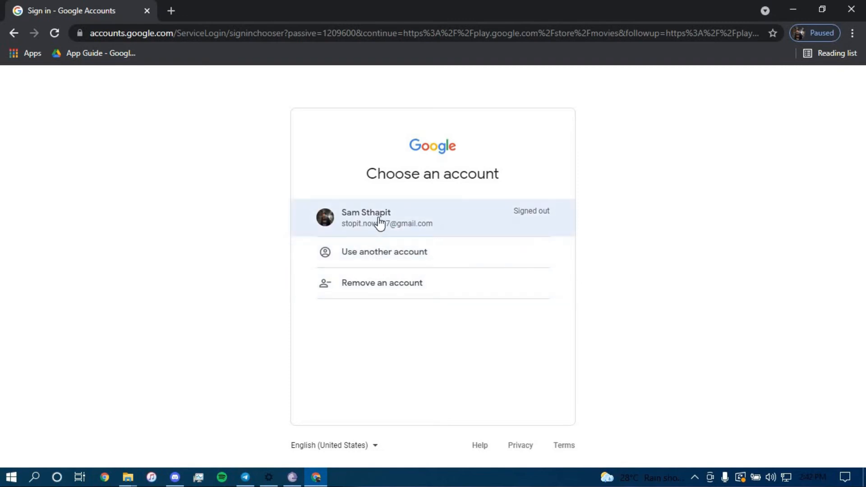
Pick the saved Google account and enter its password to finish signing in
click(387, 217)
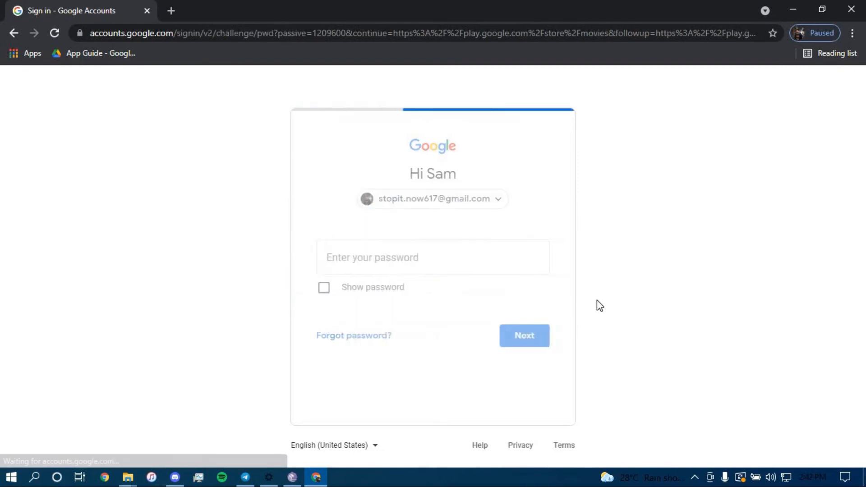
click(433, 256)
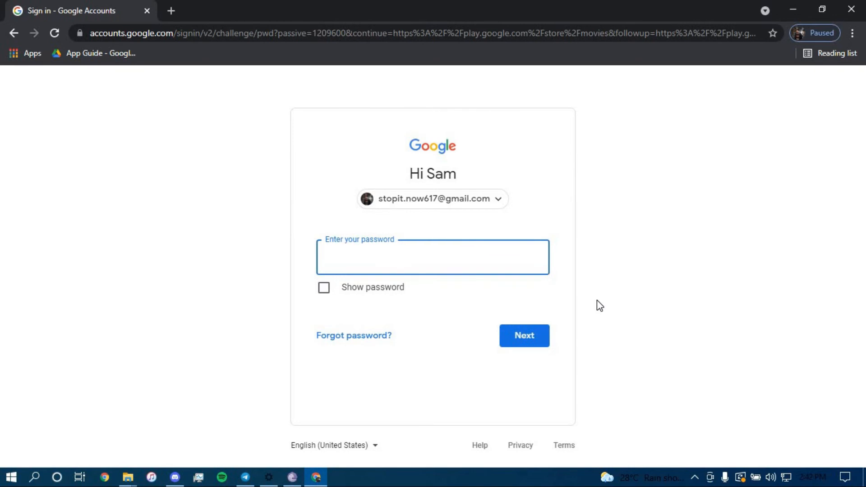
text(password)
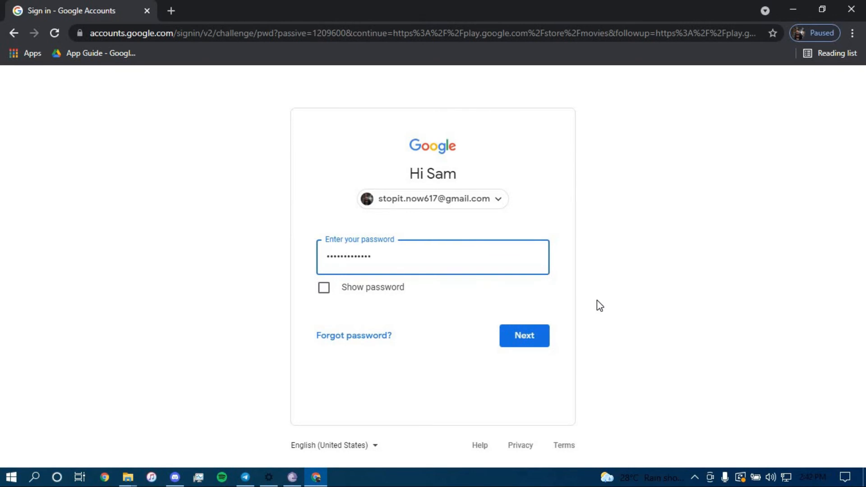
click(523, 335)
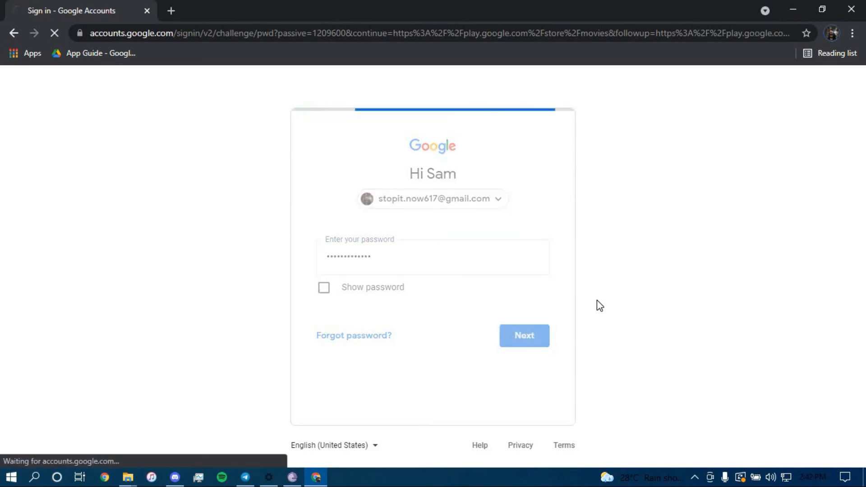
click(522, 335)
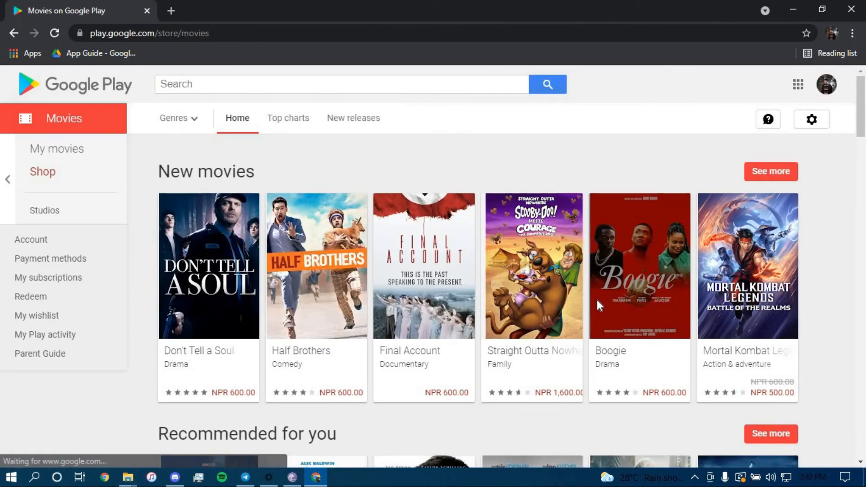
mouse_move(846, 237)
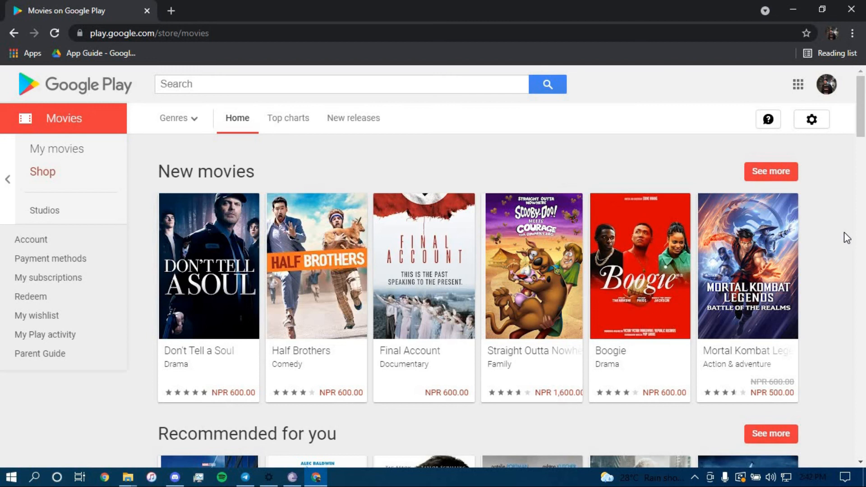
mouse_move(863, 205)
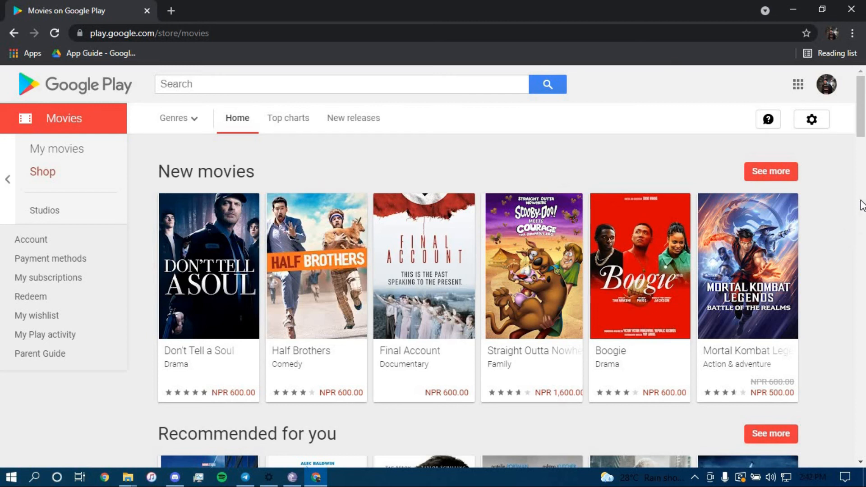
mouse_move(857, 217)
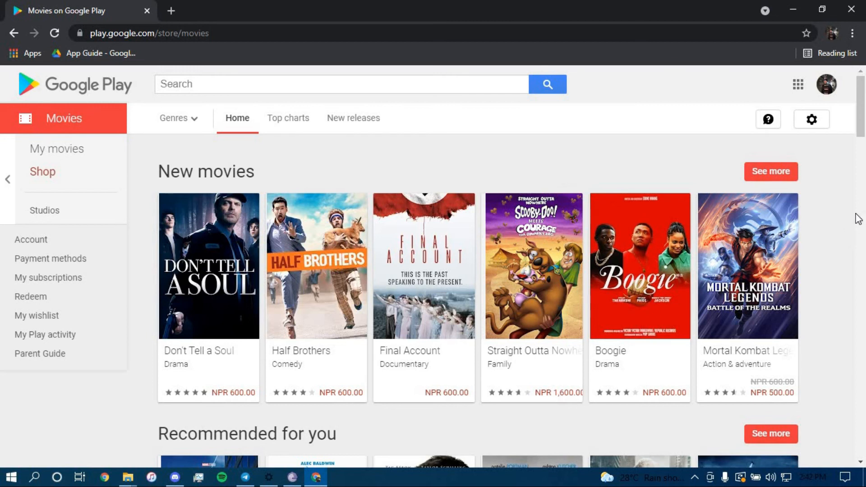